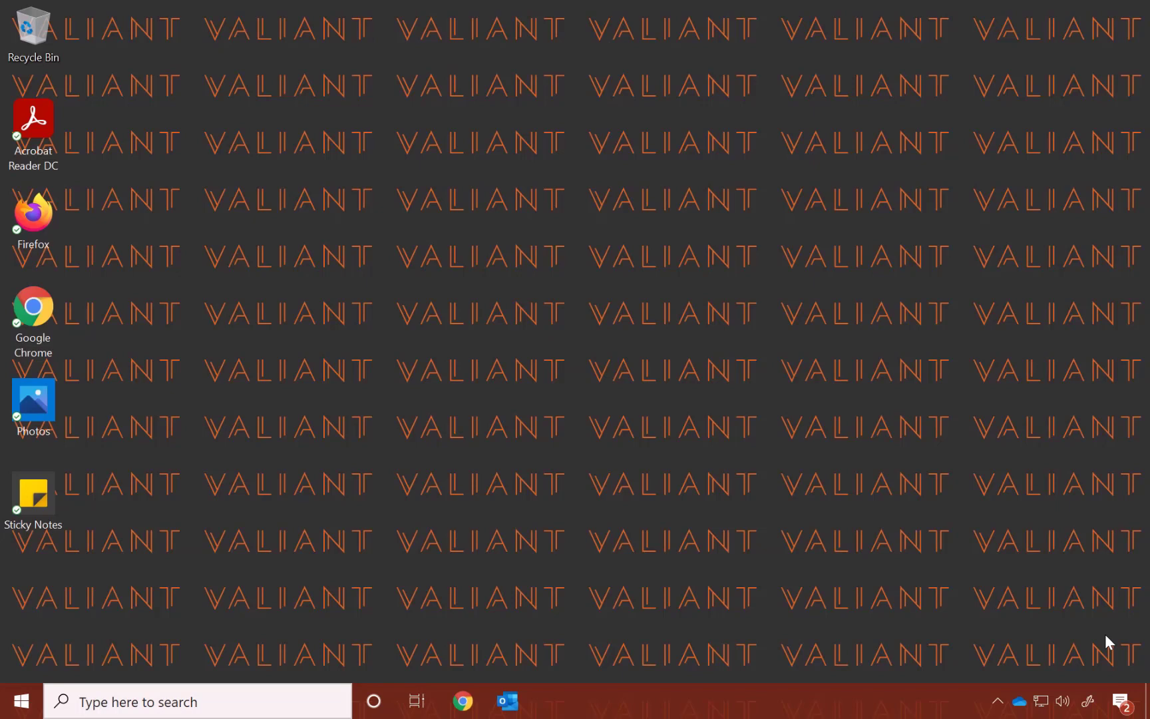
Step: Open and close the Teams desktop app, then open Chrome and enter 'teams' in the address bar
{"action": "left_click", "coordinate": [659, 701]}
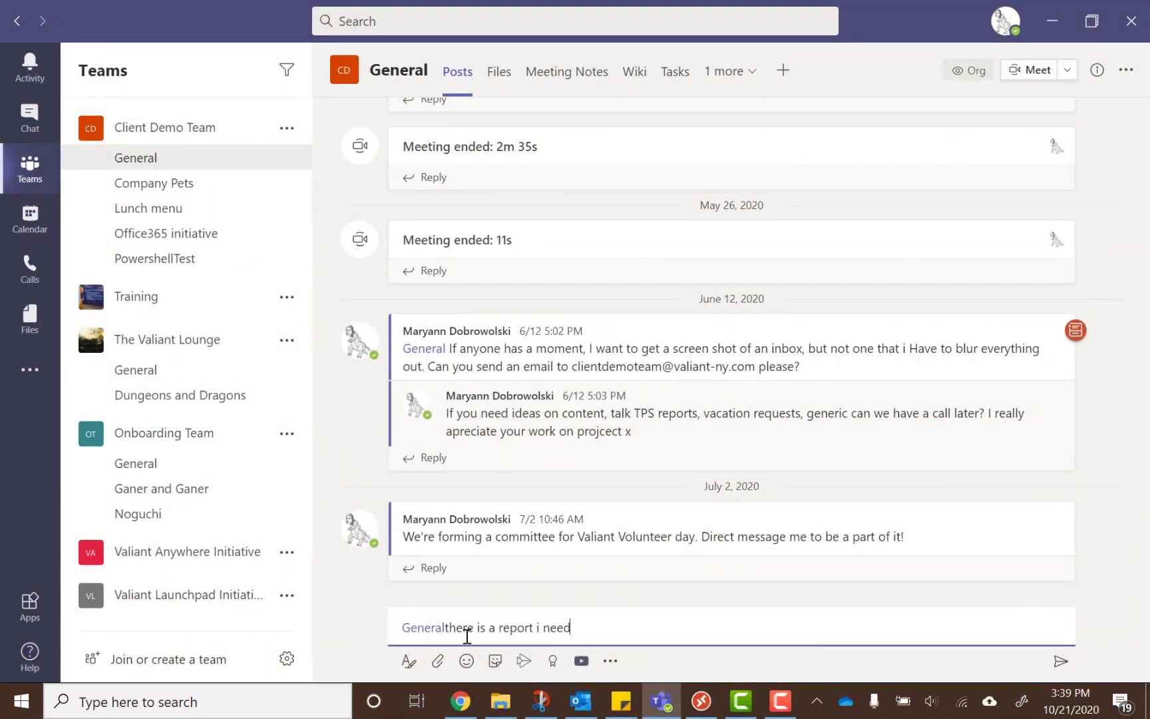
{"action": "left_click", "coordinate": [30, 117]}
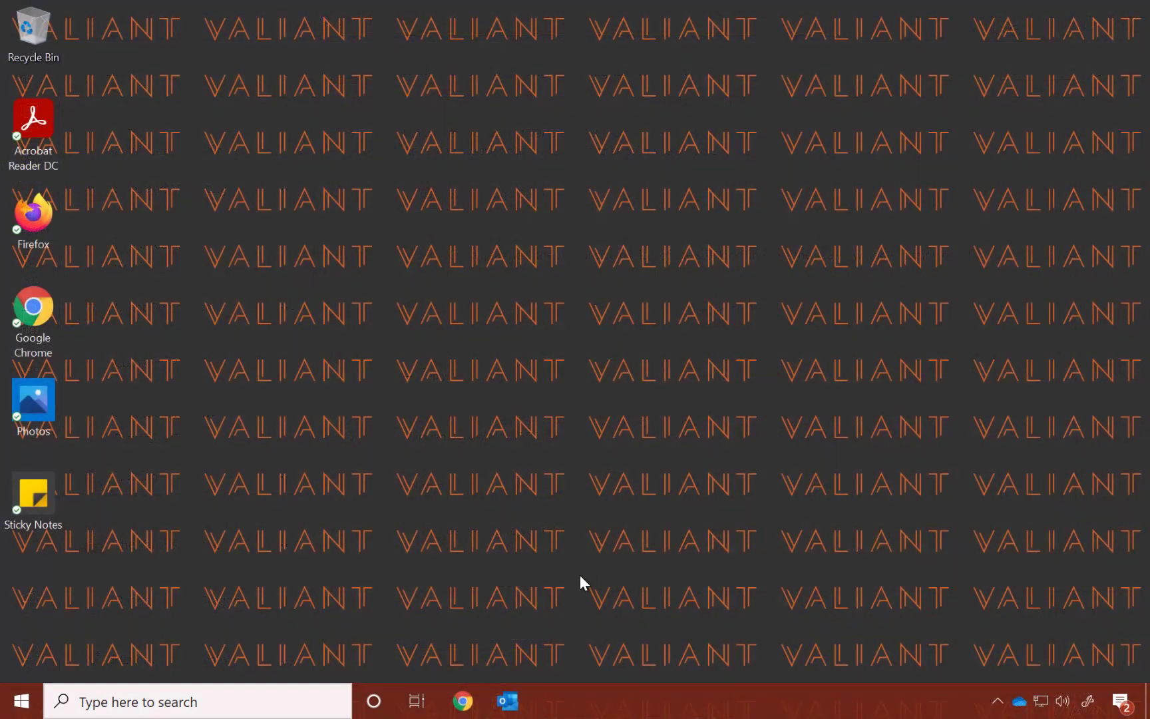
{"action": "mouse_move", "coordinate": [566, 627]}
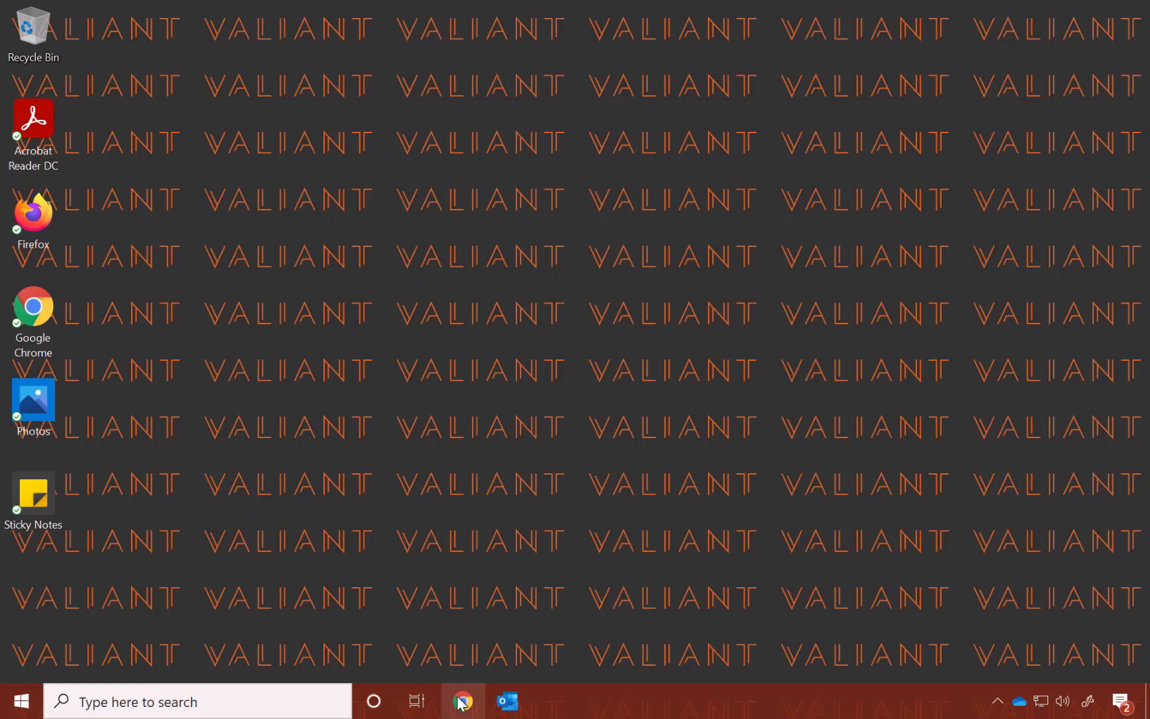
{"action": "left_click", "coordinate": [461, 702]}
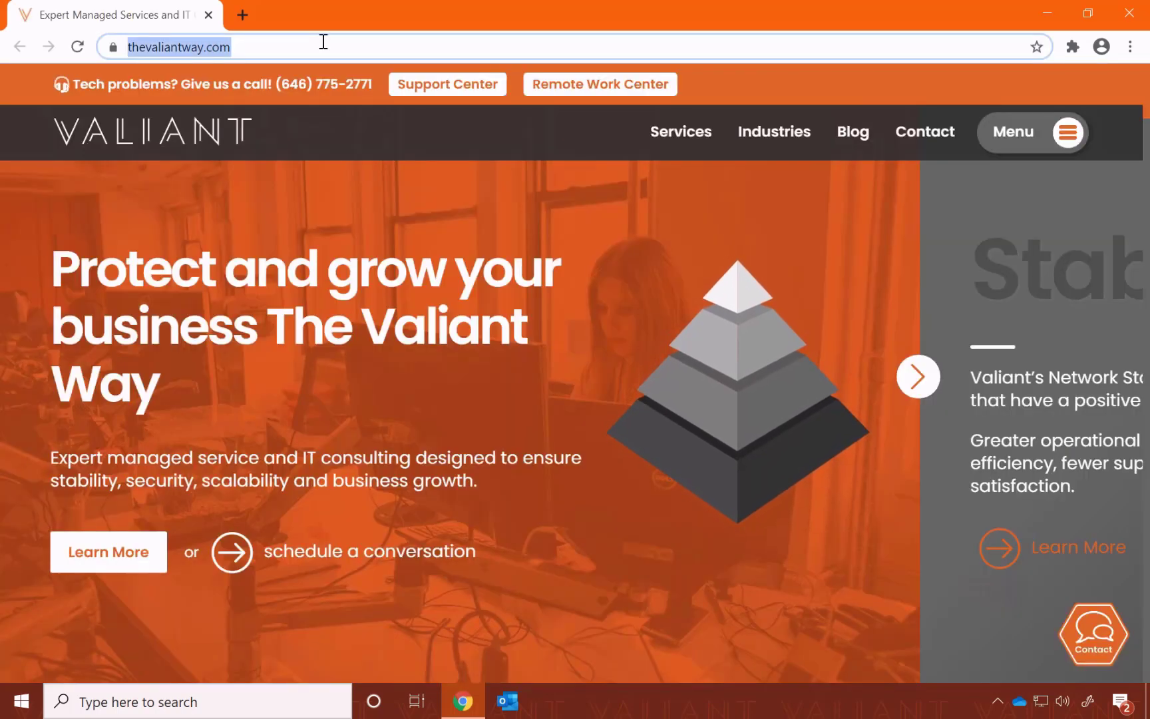
{"action": "type", "text": "teams.microsof"}
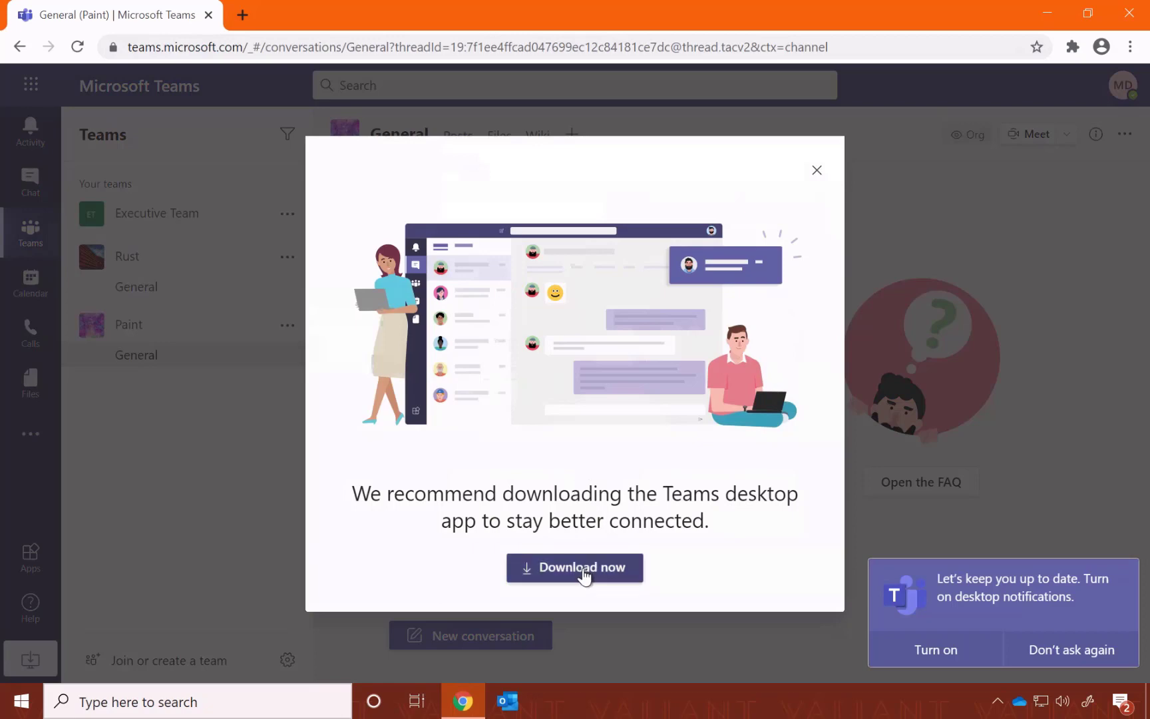
Step: Download the Teams_windows_x64.exe installer from the web Teams popup
{"action": "left_click", "coordinate": [575, 567]}
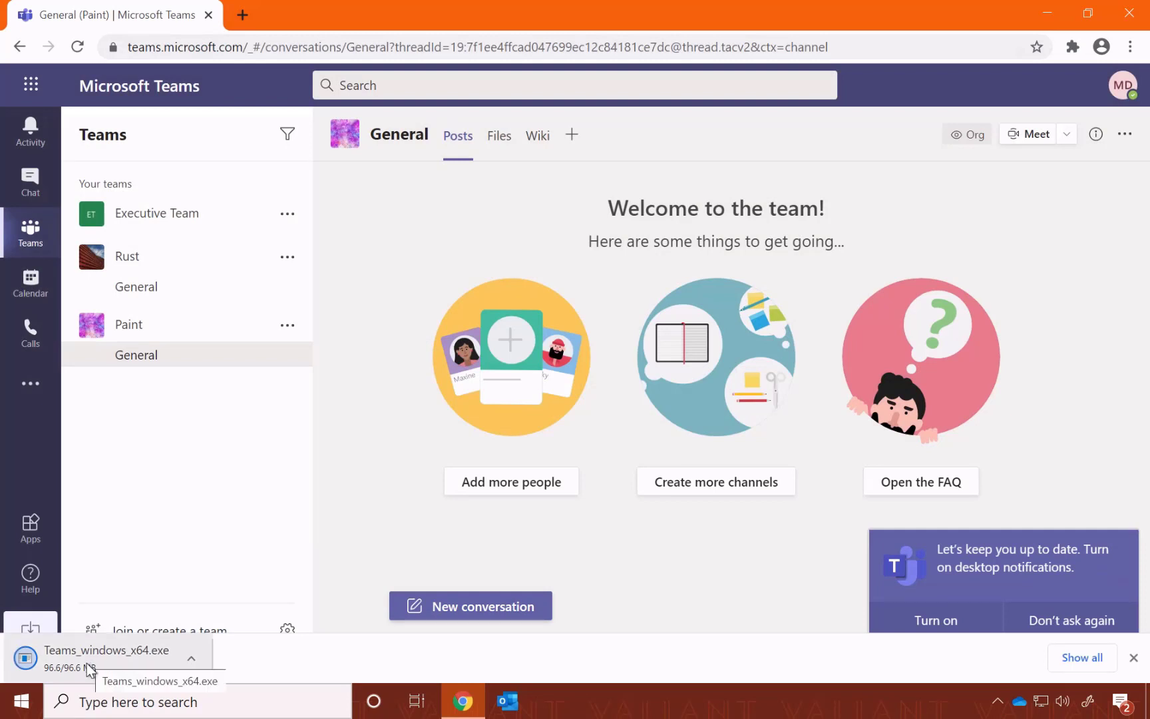
{"action": "mouse_move", "coordinate": [311, 483]}
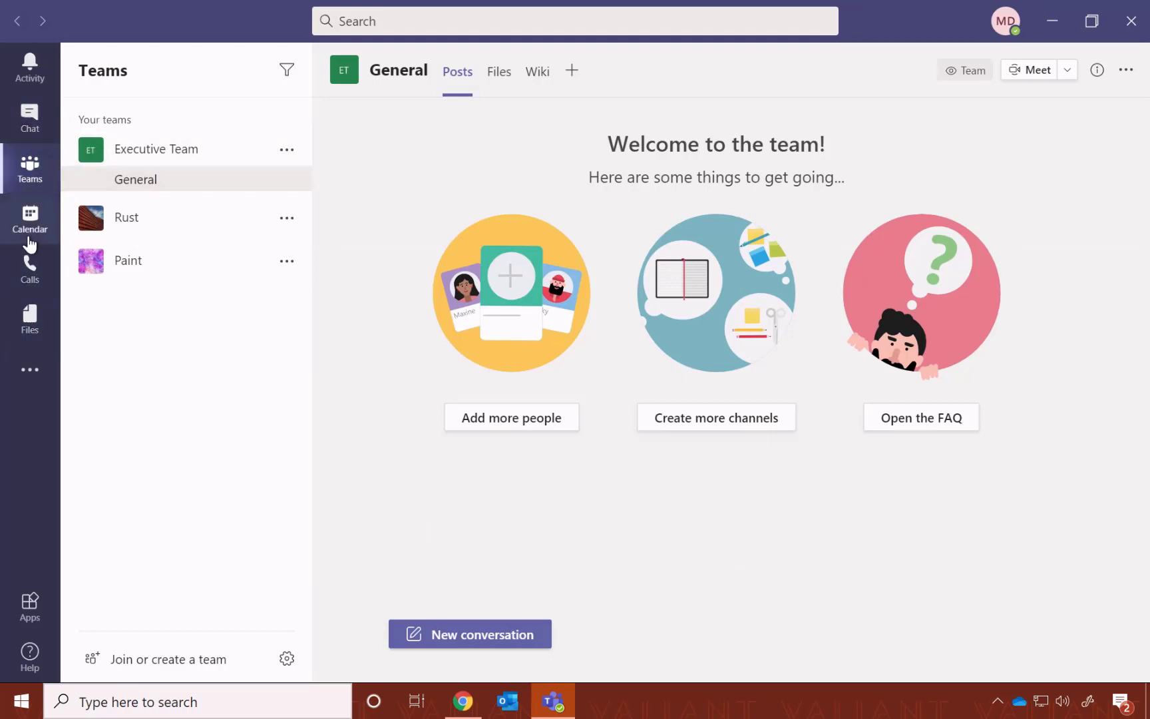
{"action": "mouse_move", "coordinate": [30, 165]}
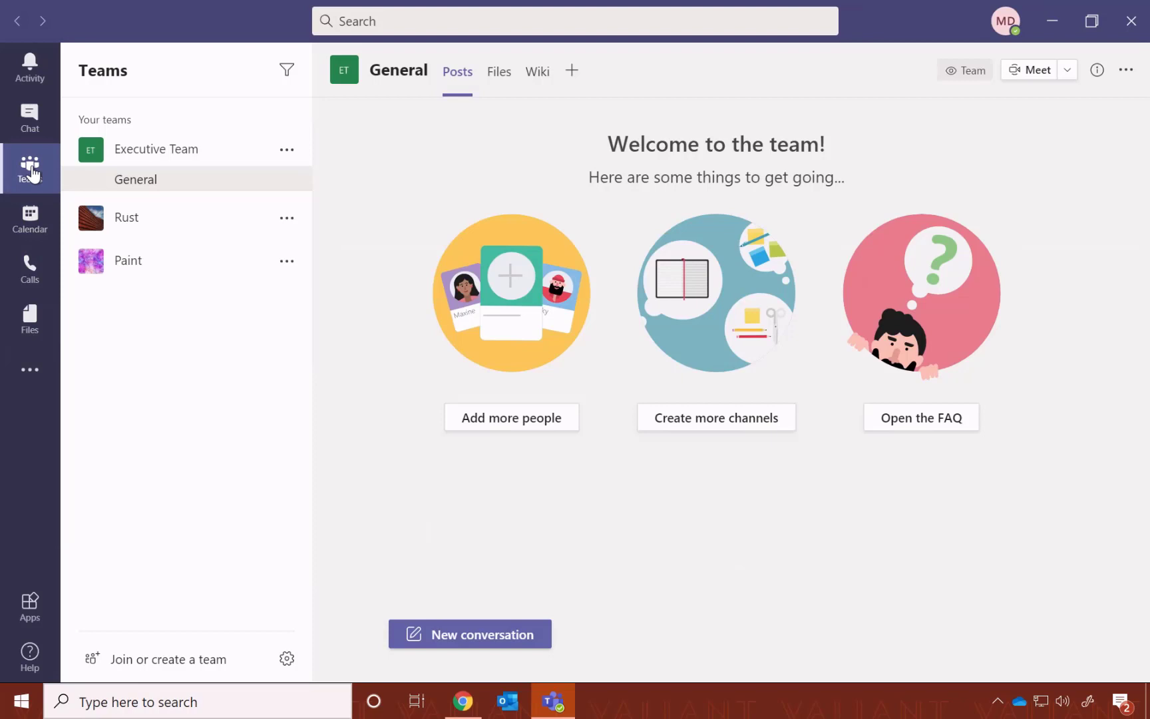